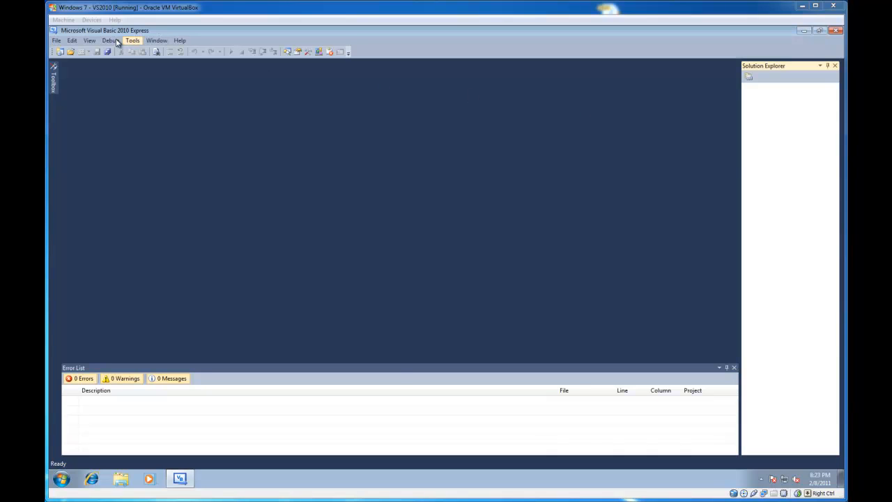
Open the File menu to reach the new-project command
{"action": "left_click", "coordinate": [57, 39]}
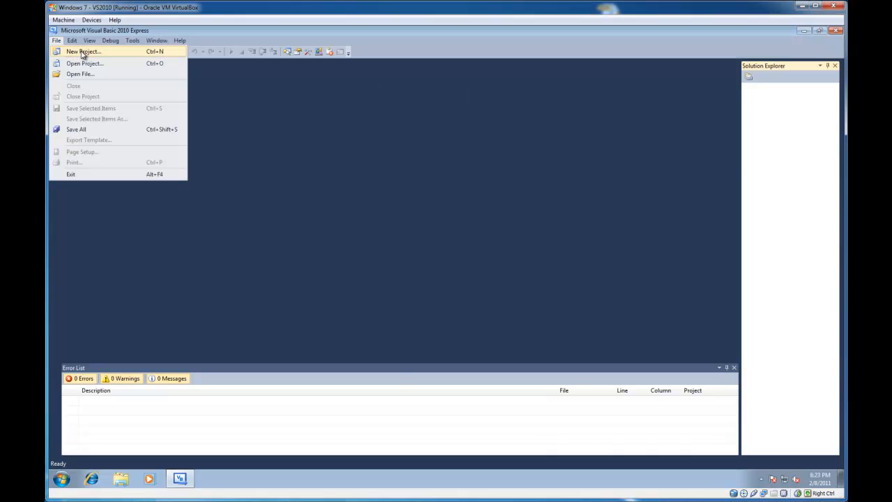
Create a Visual Basic WPF Application project named 'Day1Tutorial'
{"action": "left_click", "coordinate": [83, 50]}
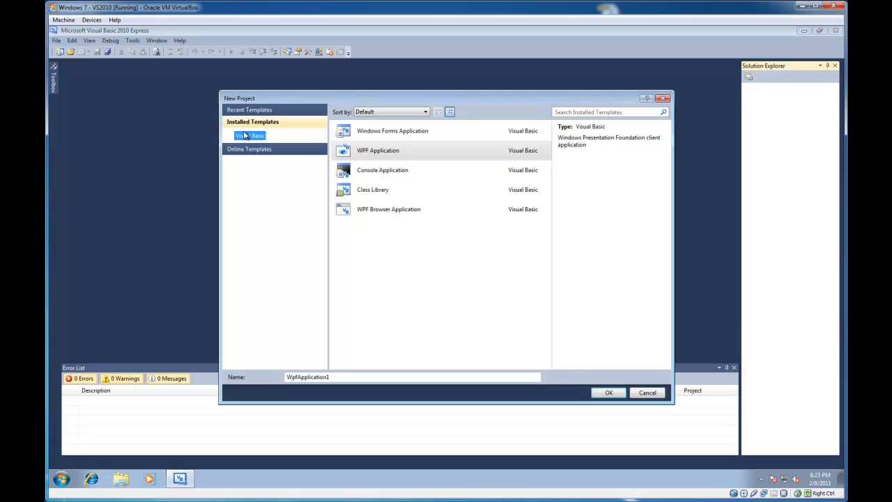
{"action": "left_click", "coordinate": [646, 393]}
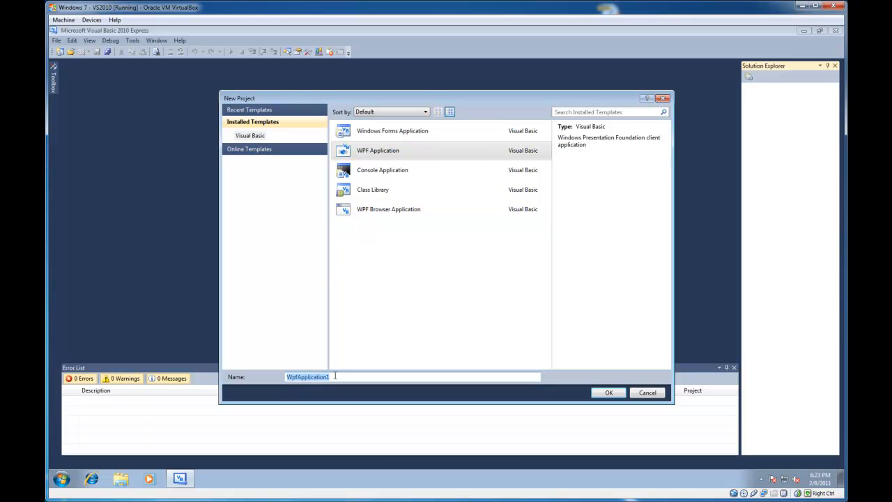
{"action": "type", "text": "Day1"}
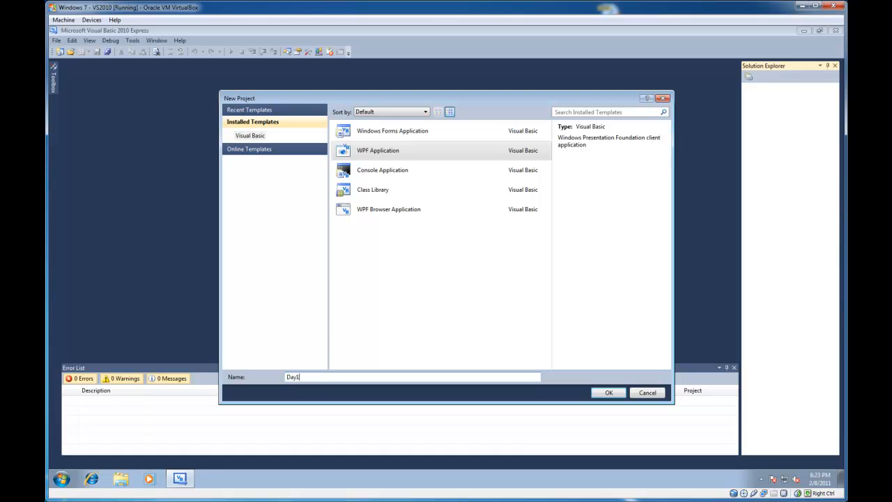
{"action": "type", "text": "Tutorial"}
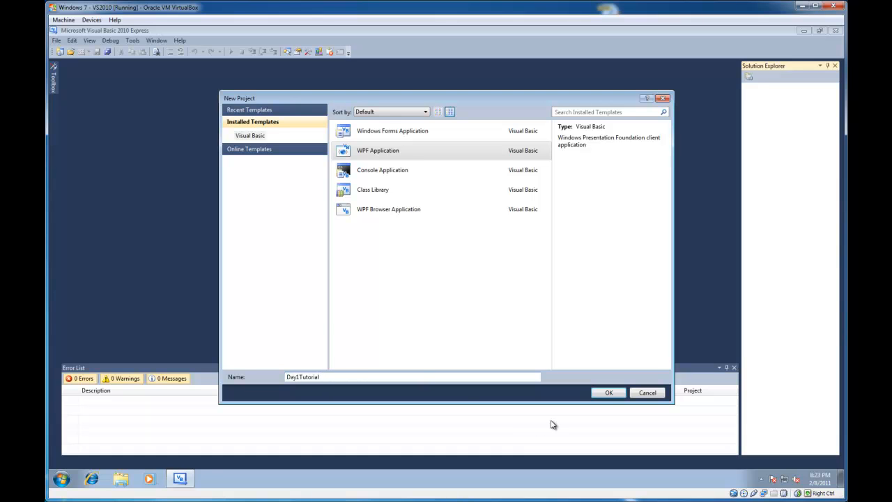
{"action": "left_click", "coordinate": [608, 391]}
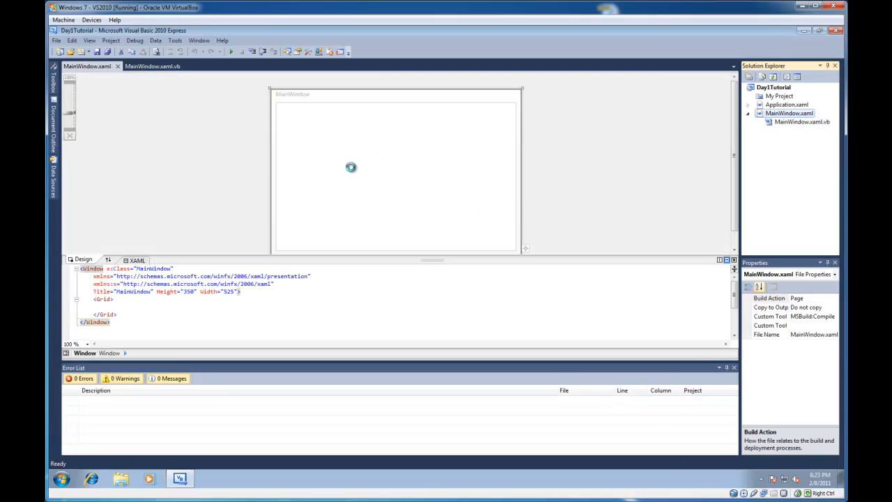
{"action": "mouse_move", "coordinate": [356, 173]}
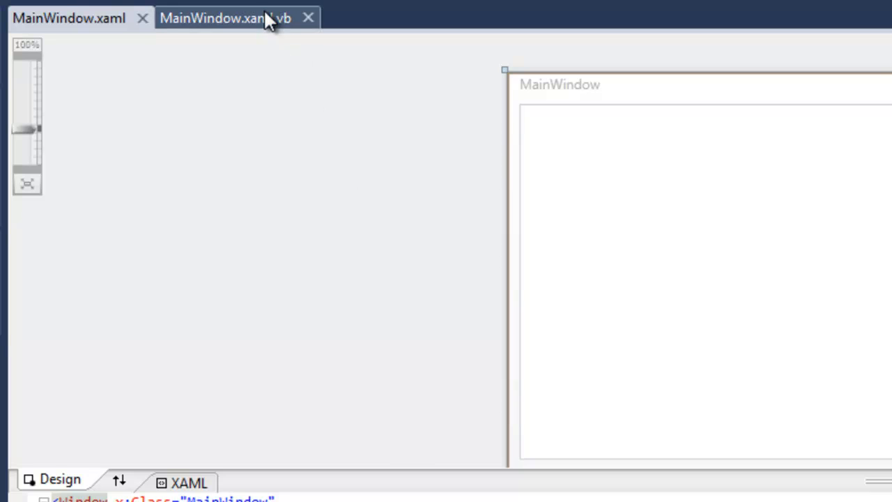
{"action": "left_click", "coordinate": [224, 17]}
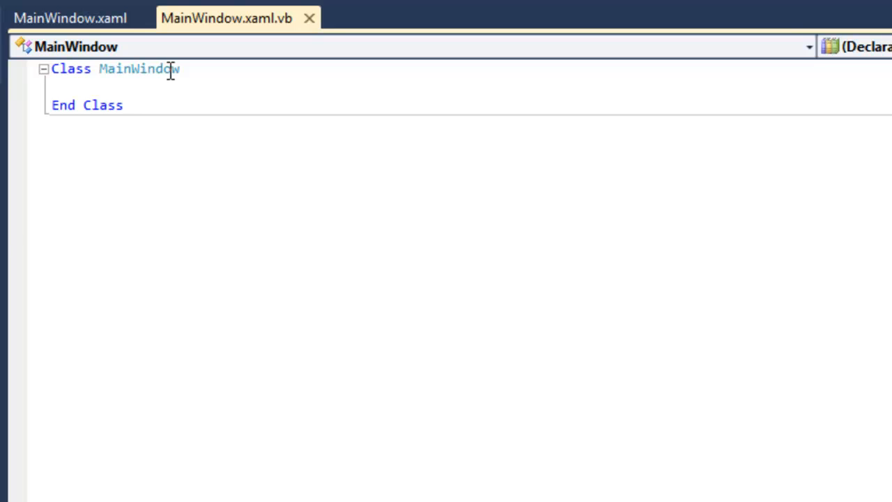
{"action": "mouse_move", "coordinate": [69, 18]}
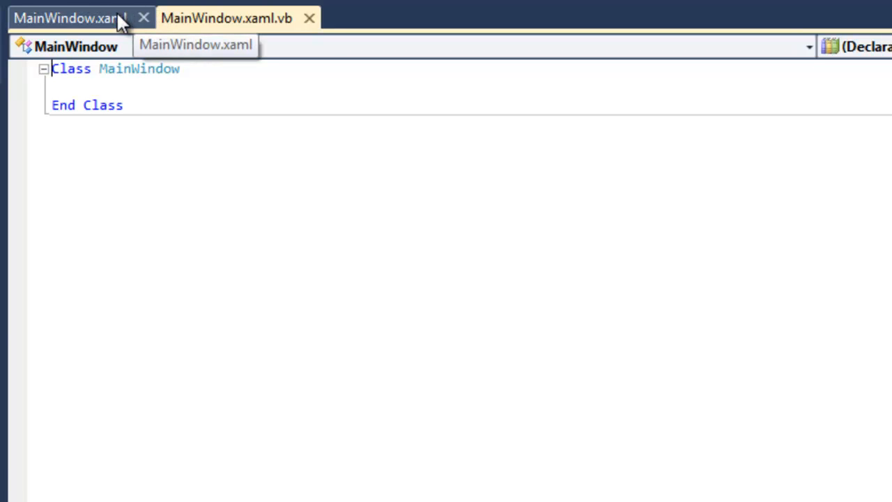
{"action": "left_click", "coordinate": [68, 17]}
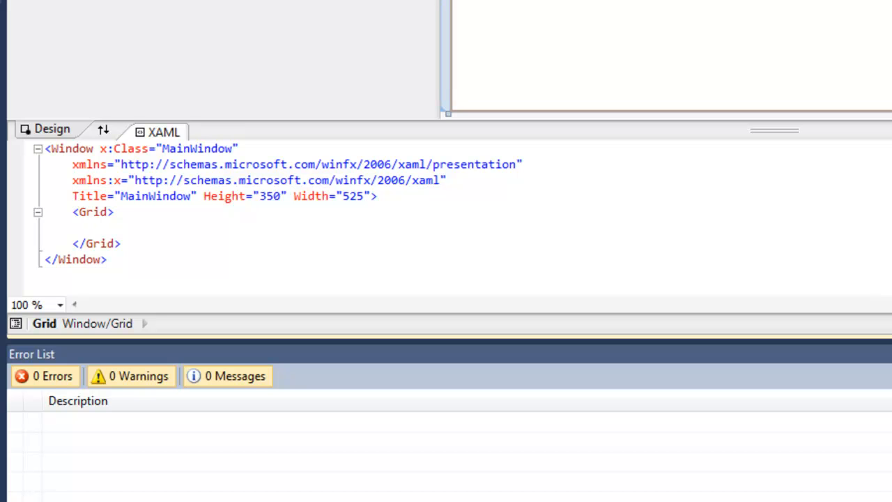
{"action": "left_click", "coordinate": [101, 227]}
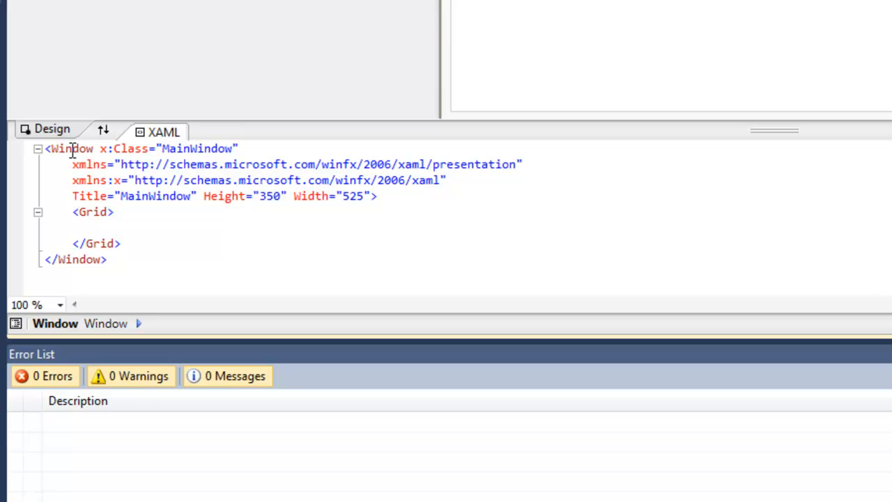
{"action": "double_click", "coordinate": [225, 196]}
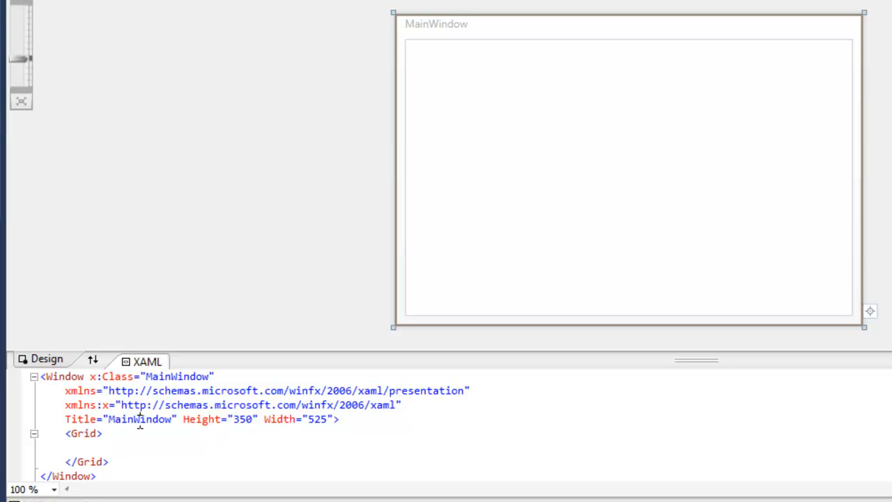
{"action": "type", "text": "WpfTutorial"}
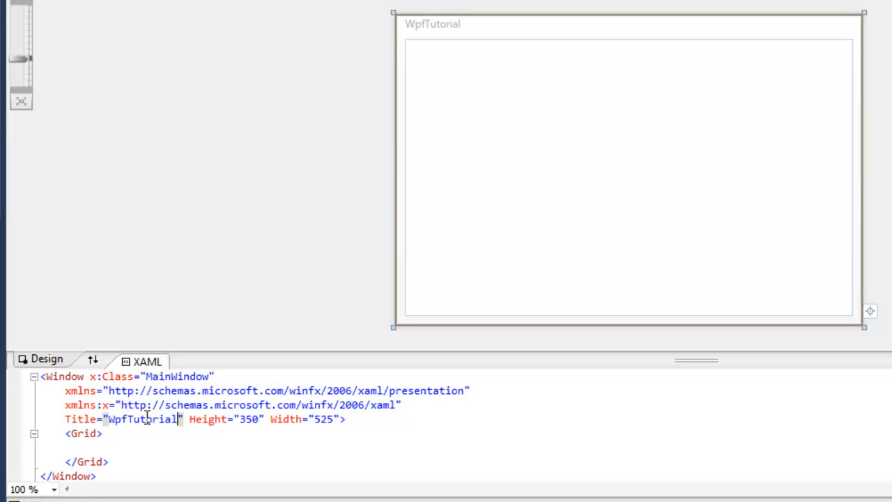
{"action": "double_click", "coordinate": [142, 419]}
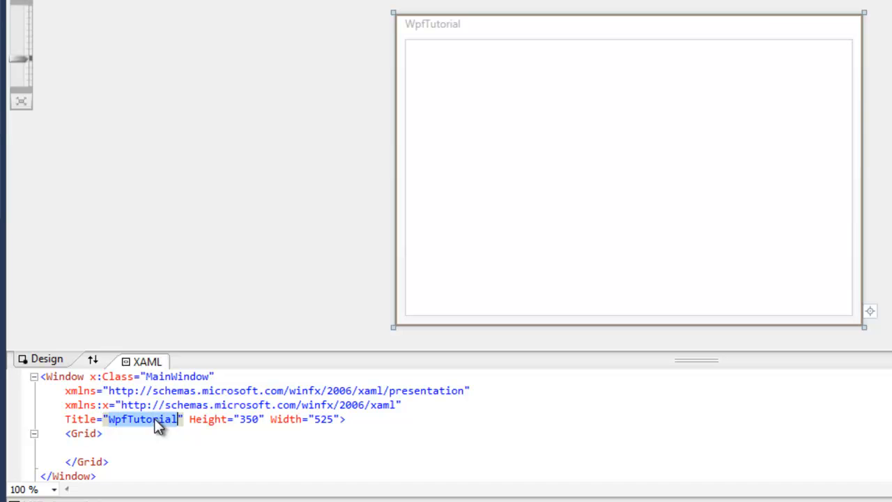
{"action": "type", "text": "MainWindow"}
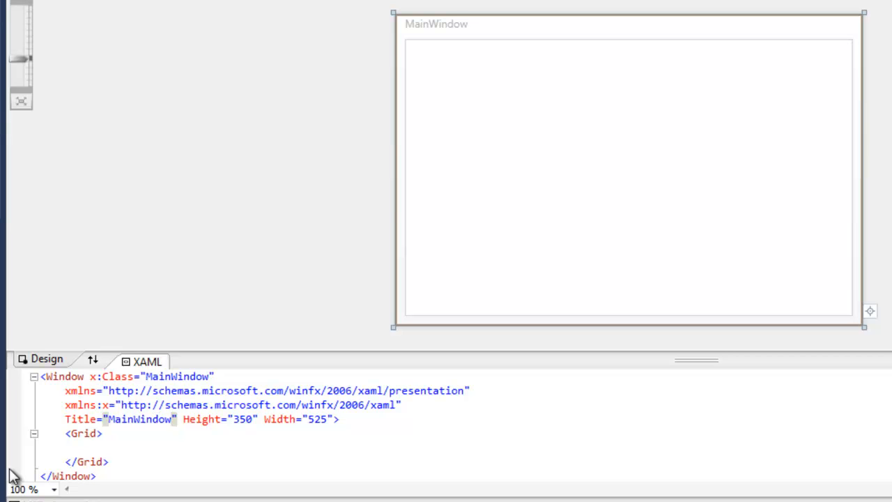
{"action": "left_click", "coordinate": [89, 433]}
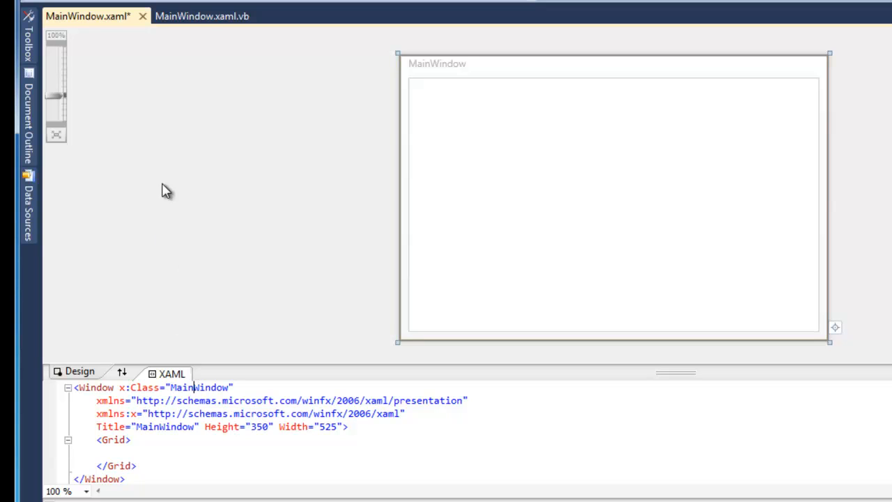
Return to the MainWindow.xaml designer and generate the Button1_Click handler
{"action": "left_click", "coordinate": [201, 16]}
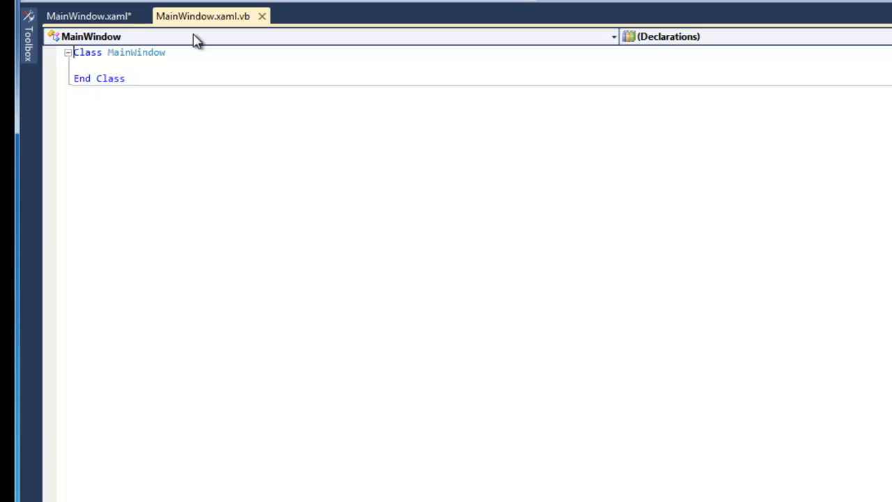
{"action": "left_click", "coordinate": [87, 16]}
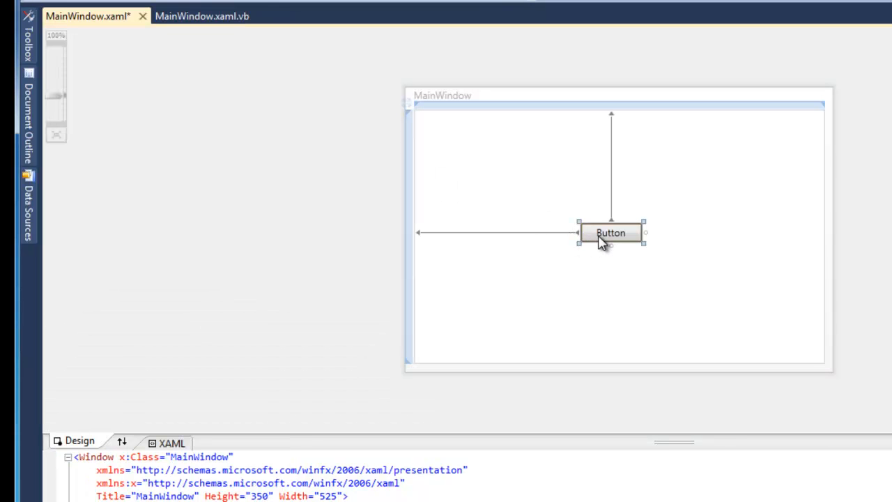
{"action": "mouse_move", "coordinate": [631, 253]}
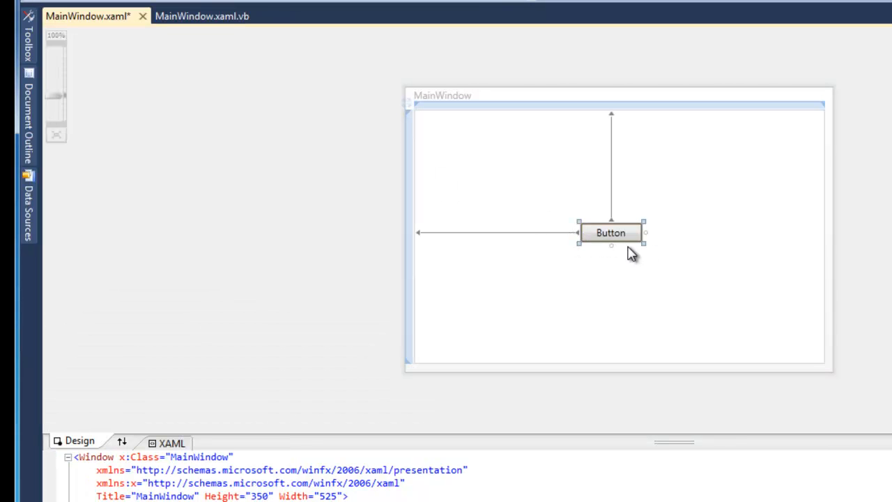
{"action": "double_click", "coordinate": [611, 232]}
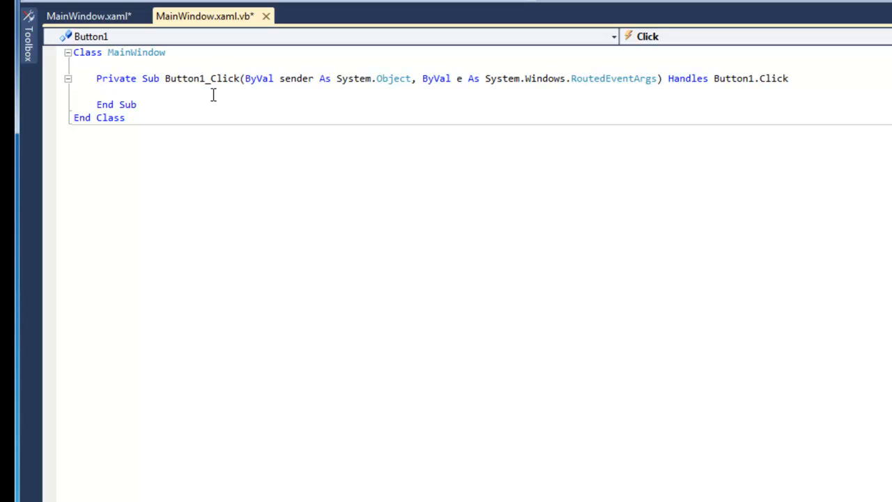
Add MessageBox.Show("Hello everyone! Don't forget to subscribe to WPF Tutorials!") to Button1_Click
{"action": "type", "text": "MessageBox"}
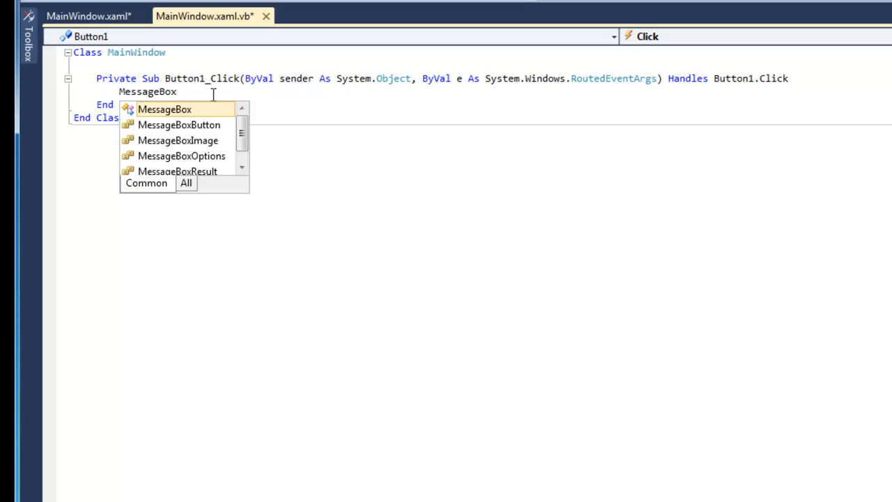
{"action": "type", "text": ".Show(\""}
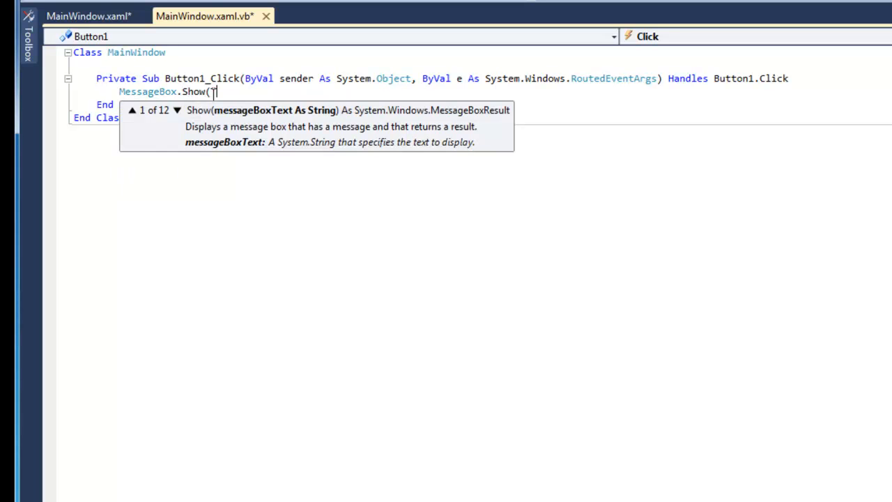
{"action": "type", "text": "Hello eve"}
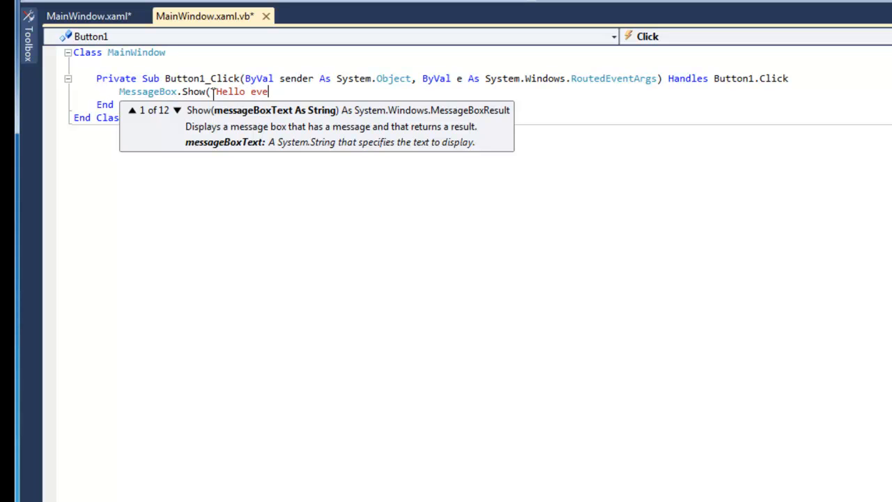
{"action": "type", "text": "ryone!"}
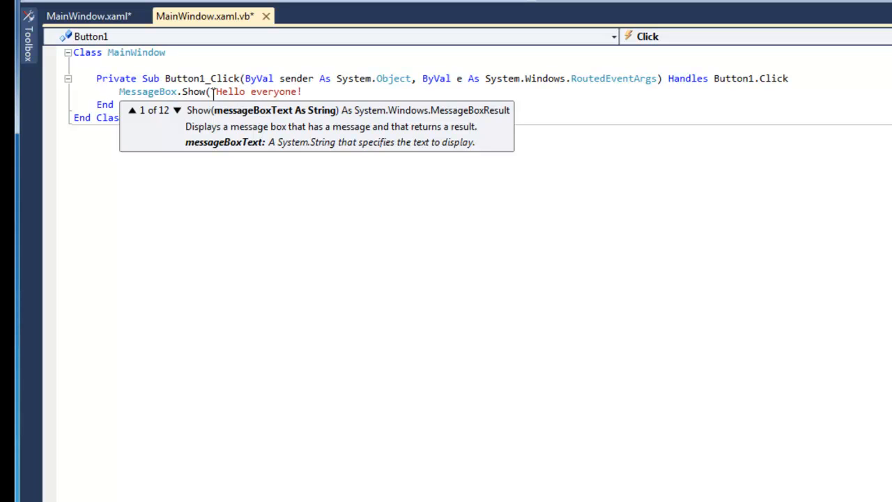
{"action": "type", "text": "Don't forget"}
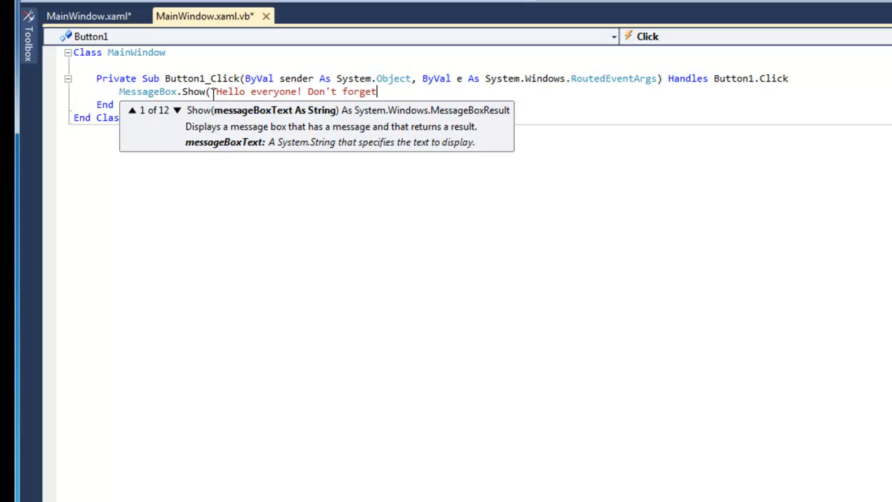
{"action": "type", "text": "to subscribe to WPF"}
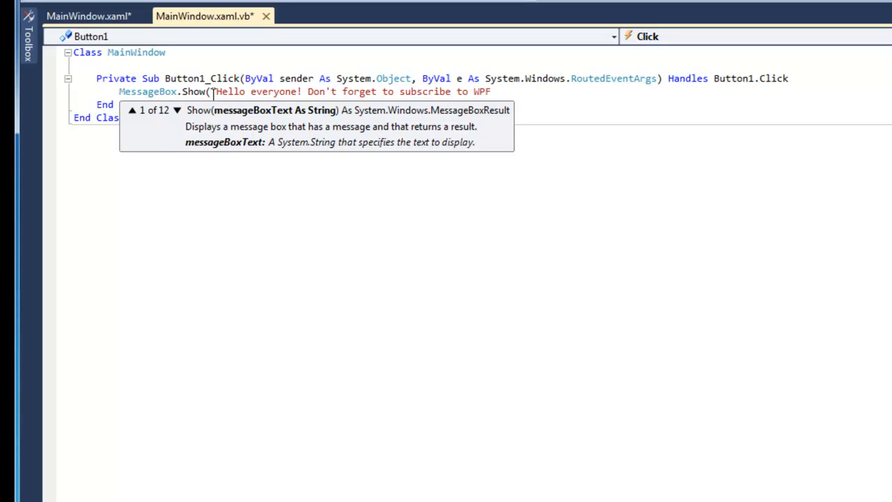
{"action": "type", "text": "Tutorials!"}
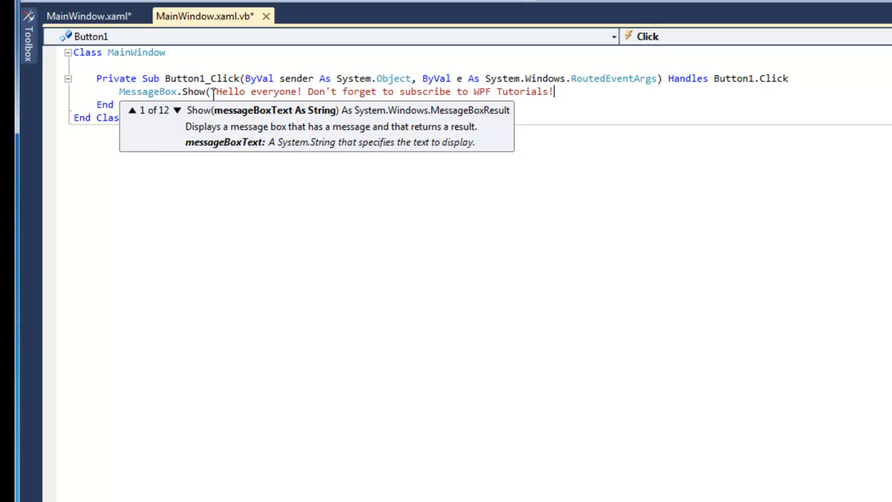
{"action": "type", "text": ")"}
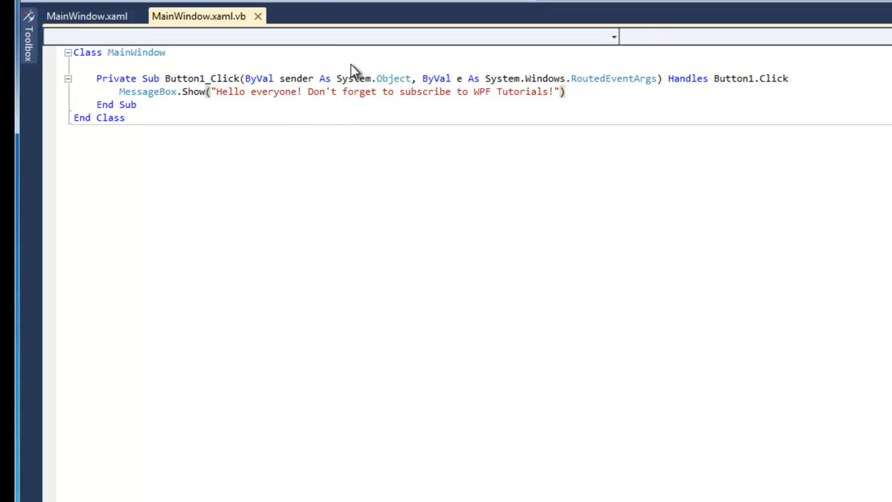
Run the app with F5 and click its button to show the greeting
{"action": "key", "text": "F5"}
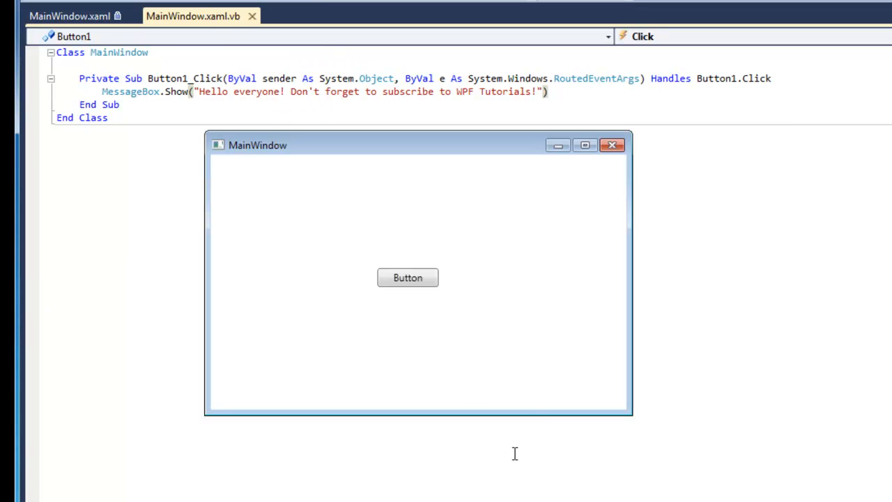
{"action": "left_click", "coordinate": [408, 278]}
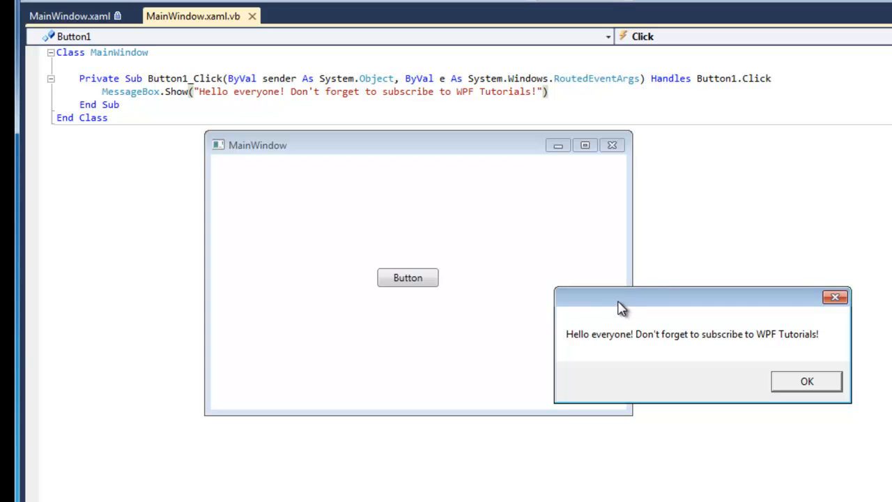
{"action": "mouse_move", "coordinate": [718, 353]}
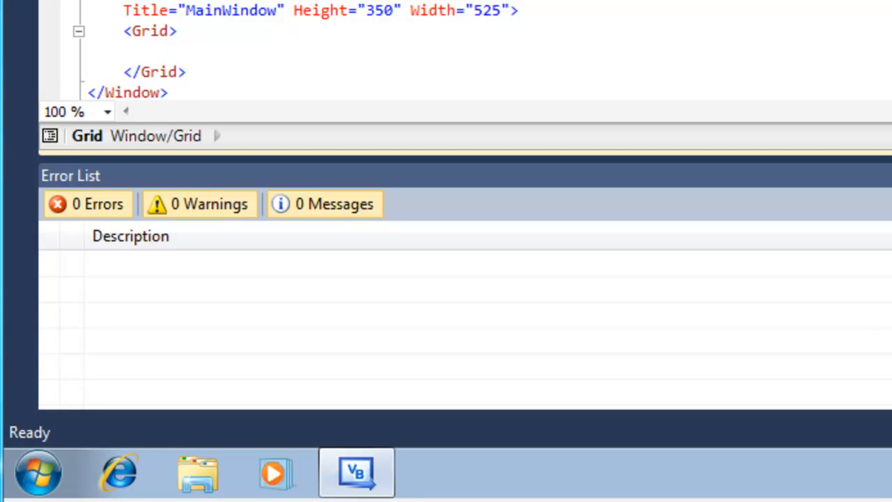
Place the cursor inside the empty <Grid> element in the XAML editor
{"action": "left_click", "coordinate": [160, 51]}
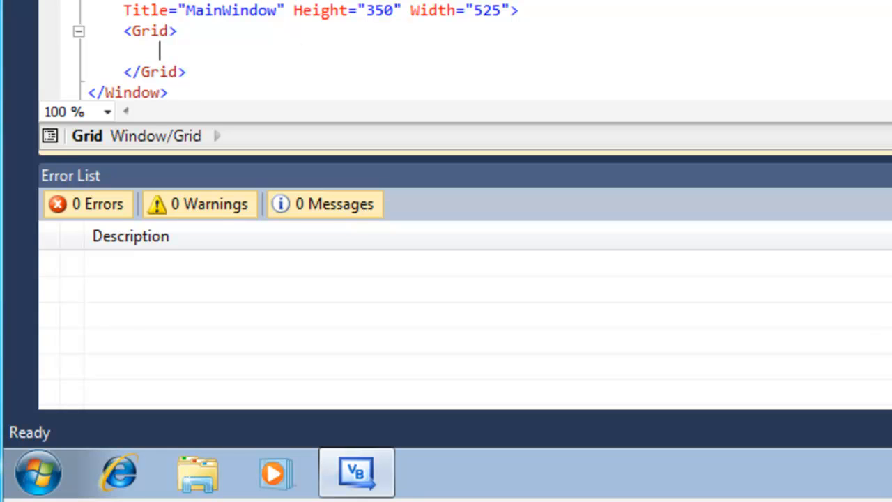